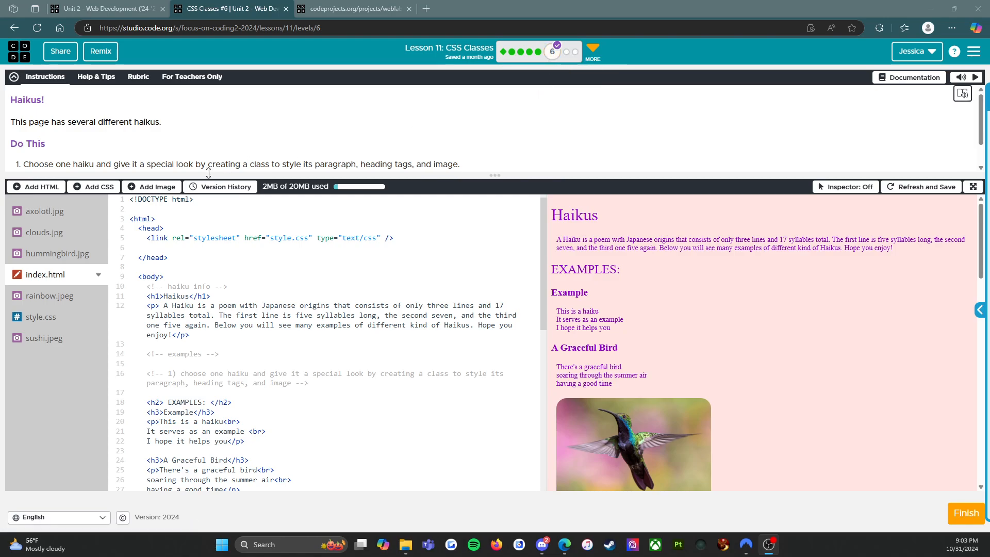
{"action": "mouse_move", "coordinate": [31, 111]}
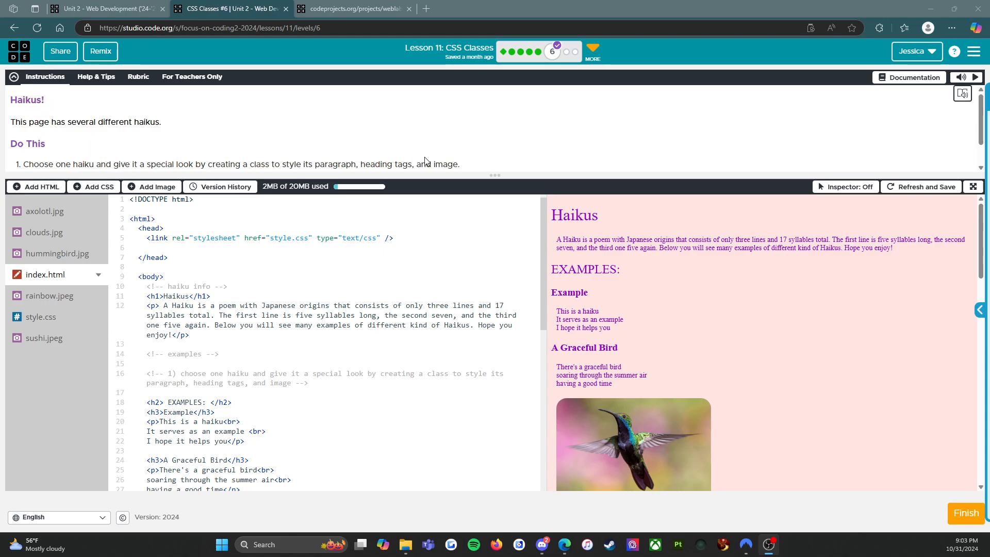
{"action": "mouse_move", "coordinate": [517, 271]}
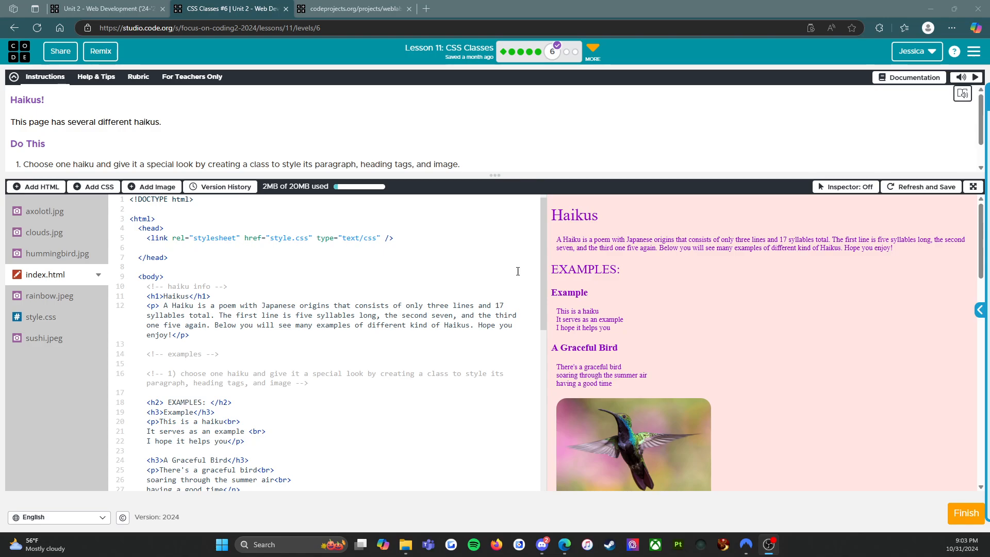
{"action": "scroll", "scroll_direction": "down", "scroll_amount": 3}
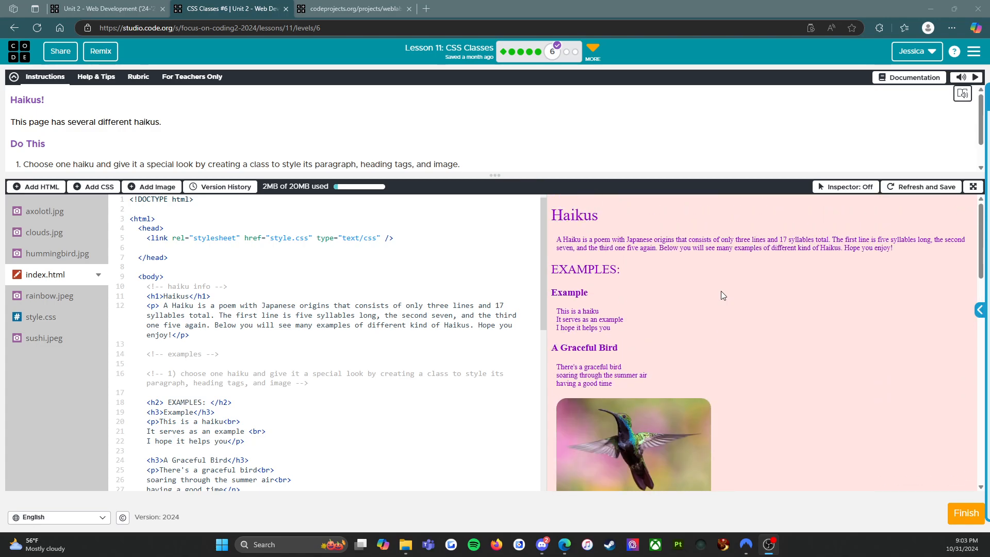
{"action": "mouse_move", "coordinate": [50, 98]}
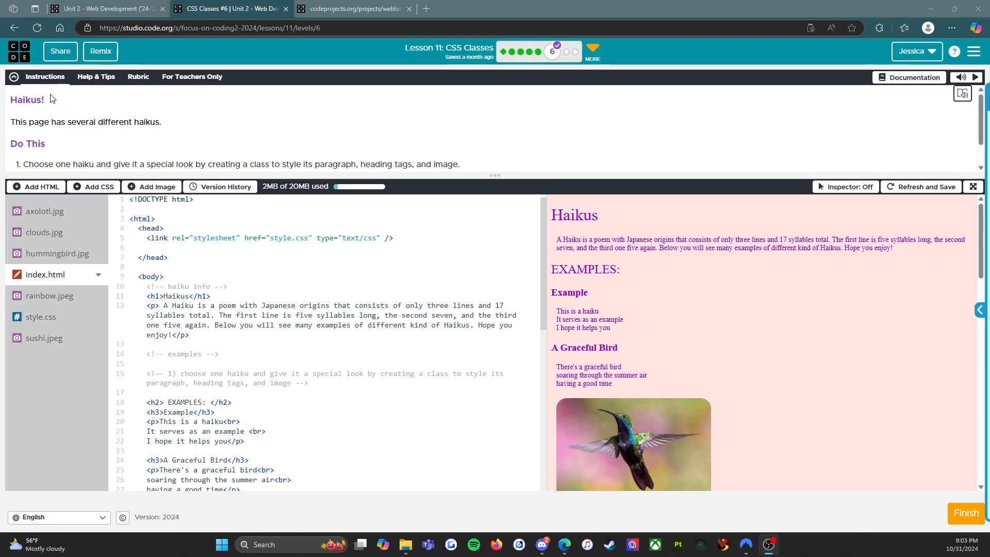
{"action": "mouse_move", "coordinate": [50, 112]}
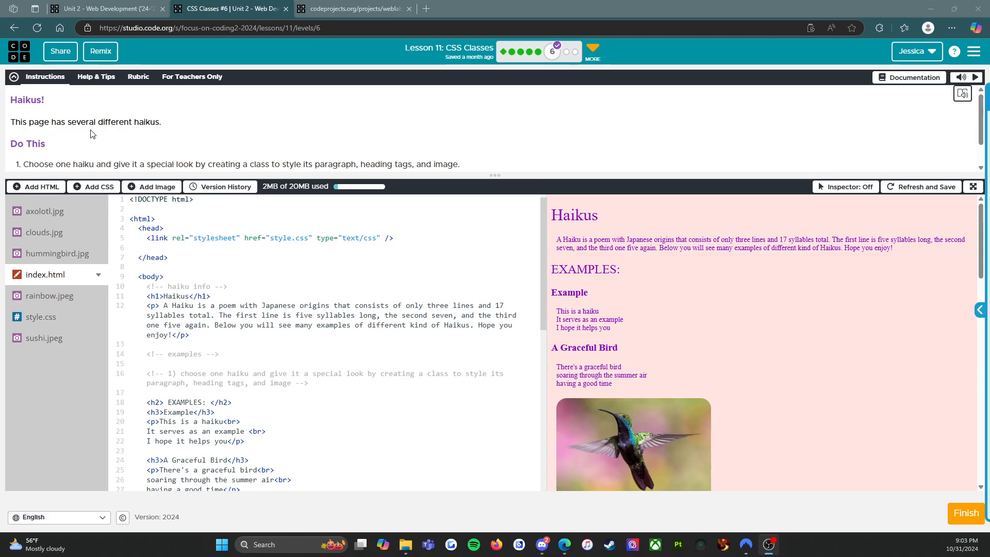
{"action": "mouse_move", "coordinate": [33, 155]}
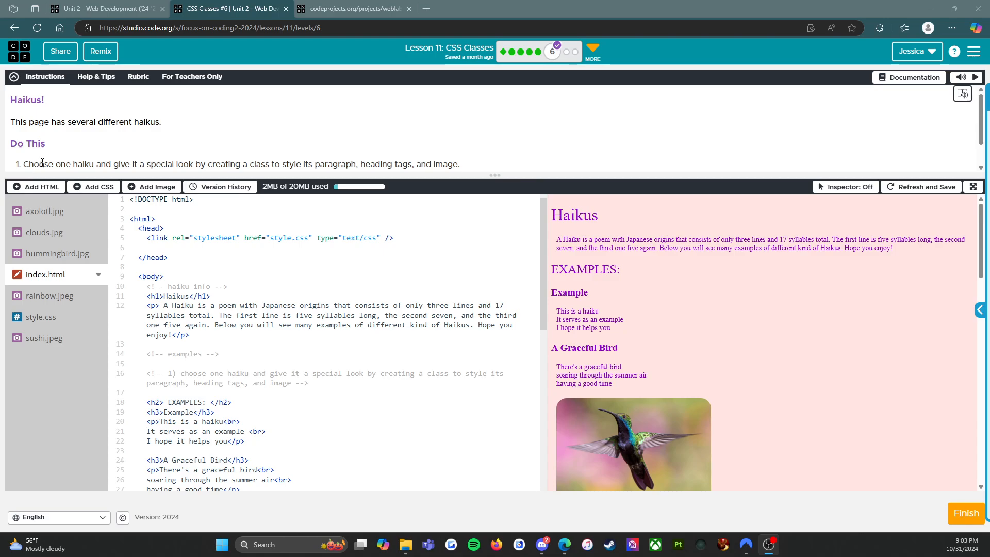
{"action": "mouse_move", "coordinate": [181, 165]}
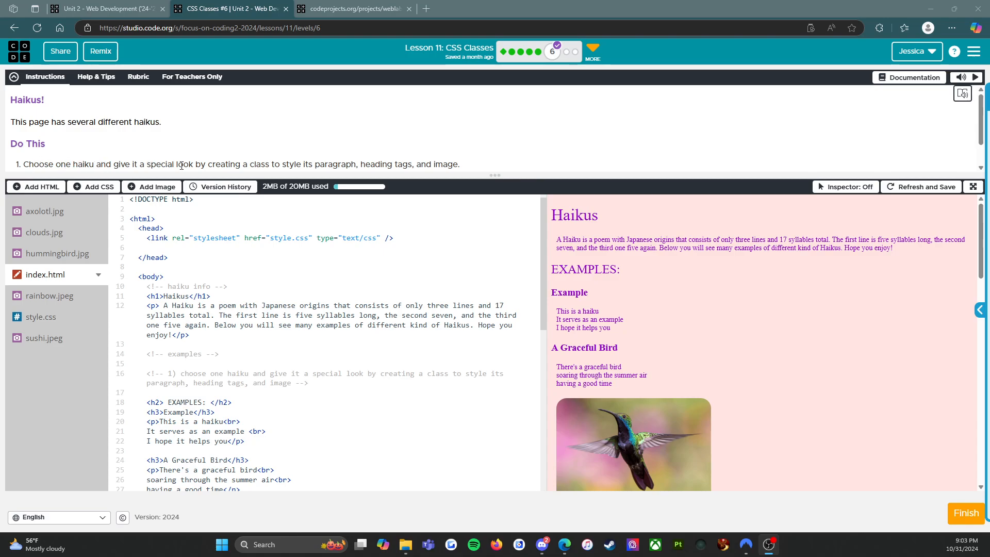
{"action": "mouse_move", "coordinate": [274, 166]}
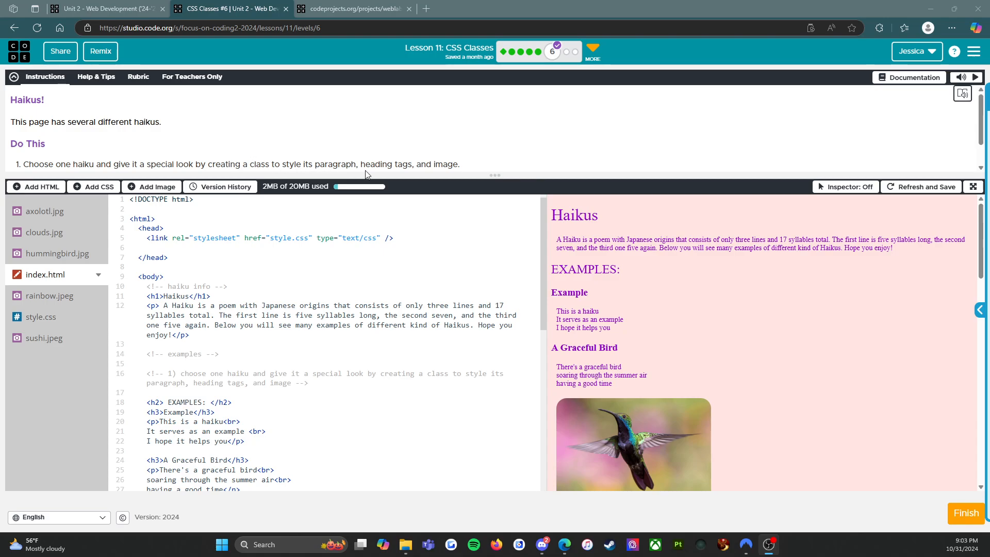
{"action": "mouse_move", "coordinate": [439, 175]}
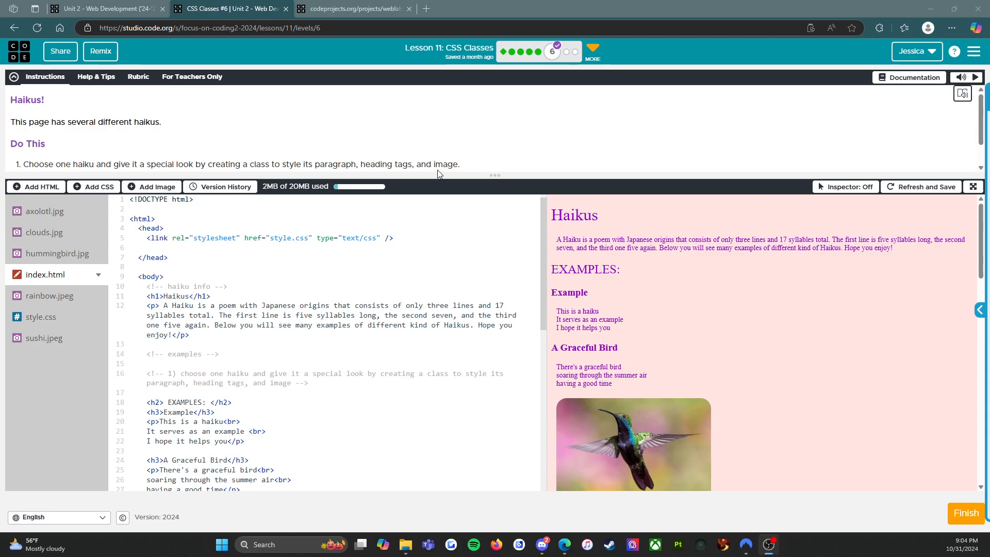
{"action": "mouse_move", "coordinate": [598, 232]}
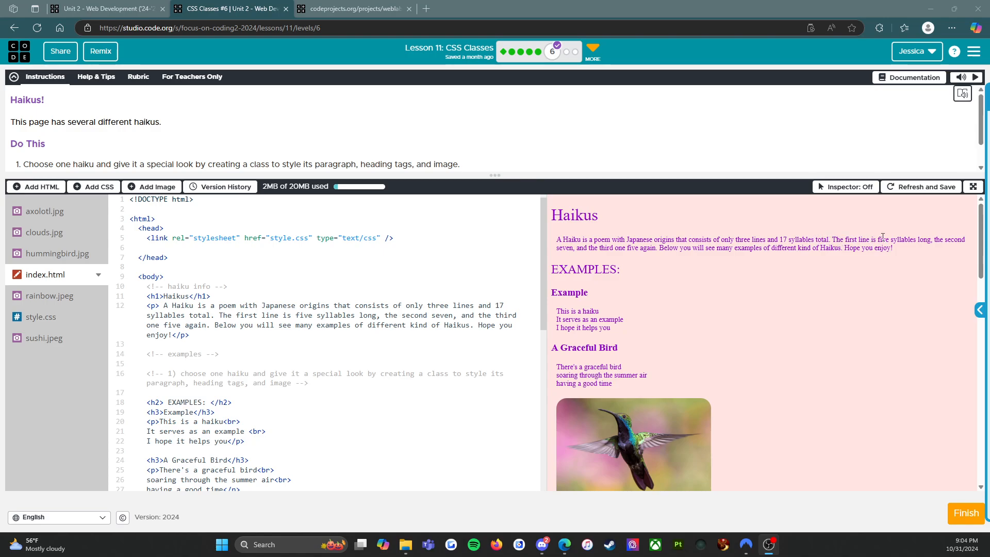
{"action": "mouse_move", "coordinate": [571, 265]}
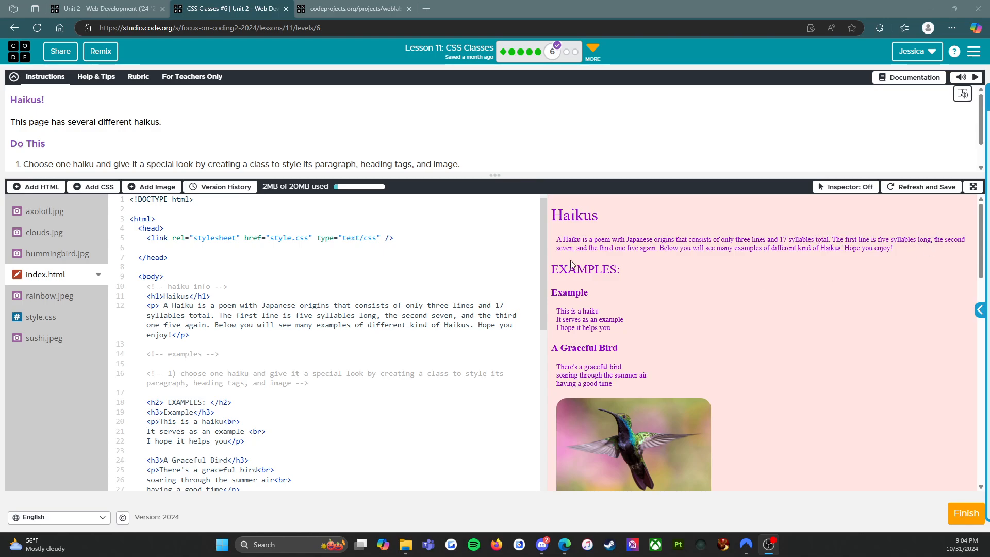
{"action": "mouse_move", "coordinate": [655, 256]}
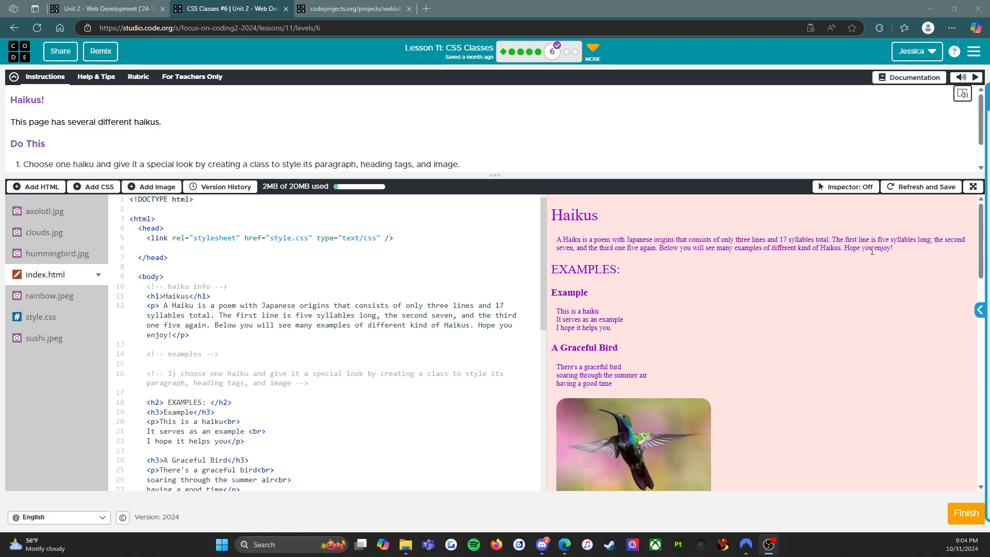
{"action": "double_click", "coordinate": [585, 269]}
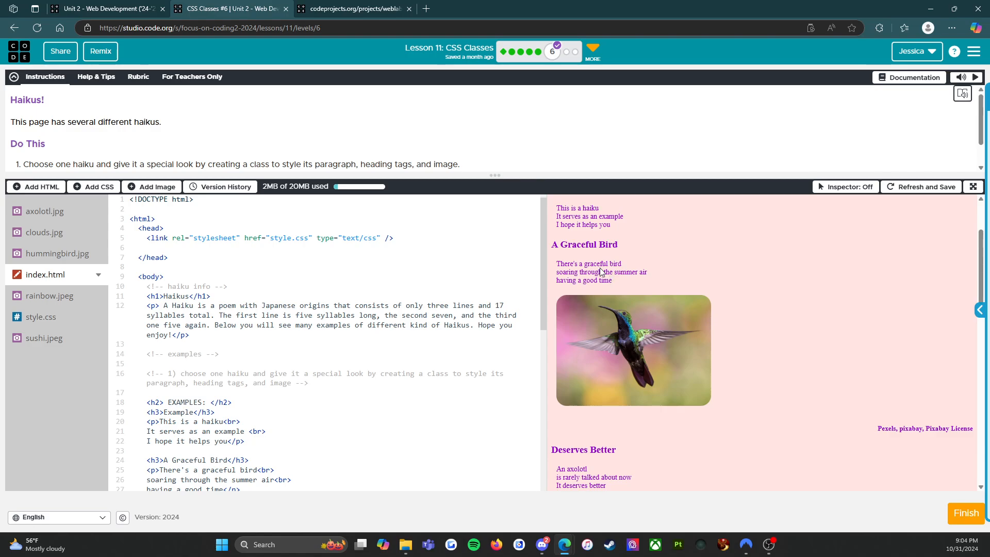
{"action": "scroll", "scroll_direction": "down", "scroll_amount": 3}
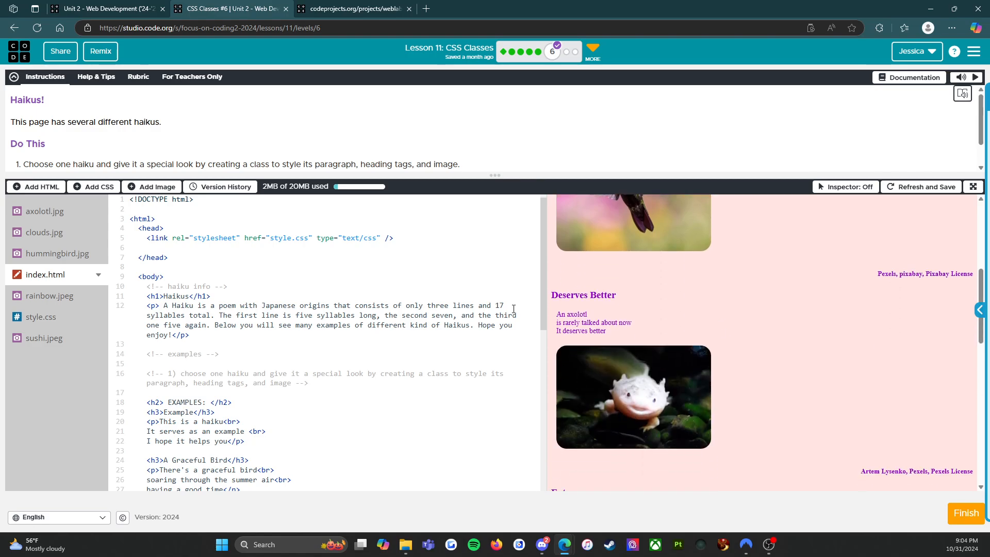
{"action": "double_click", "coordinate": [583, 295]}
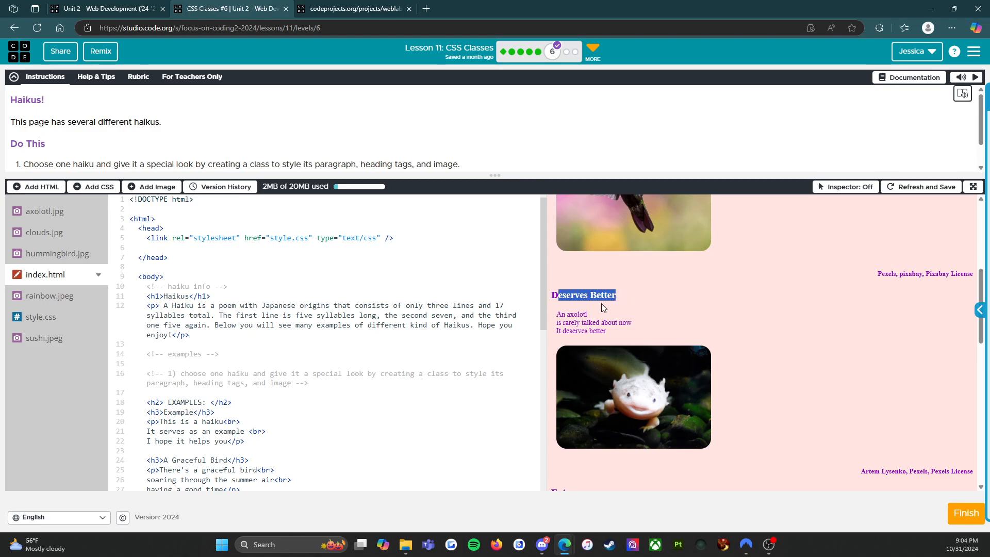
{"action": "mouse_move", "coordinate": [601, 386]}
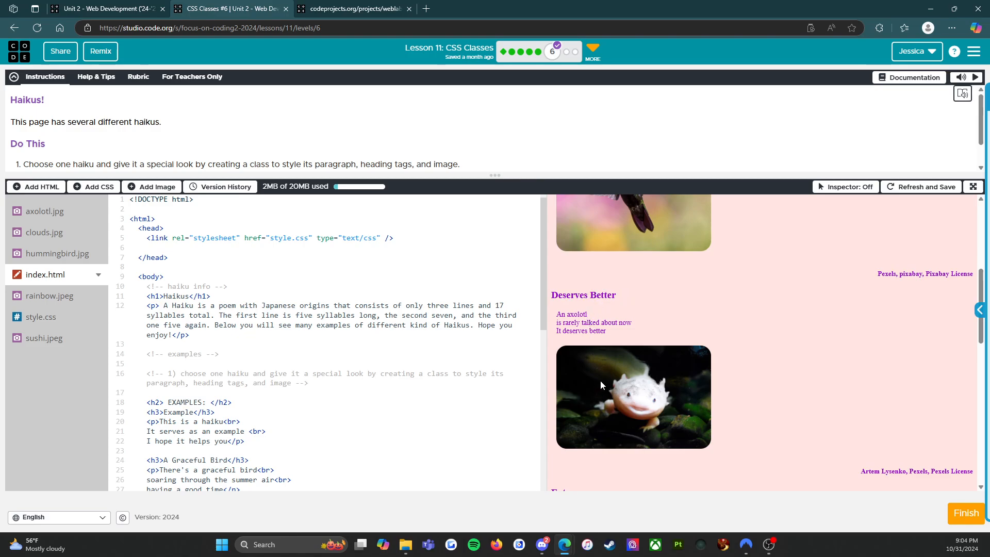
{"action": "scroll", "scroll_direction": "down", "scroll_amount": 3}
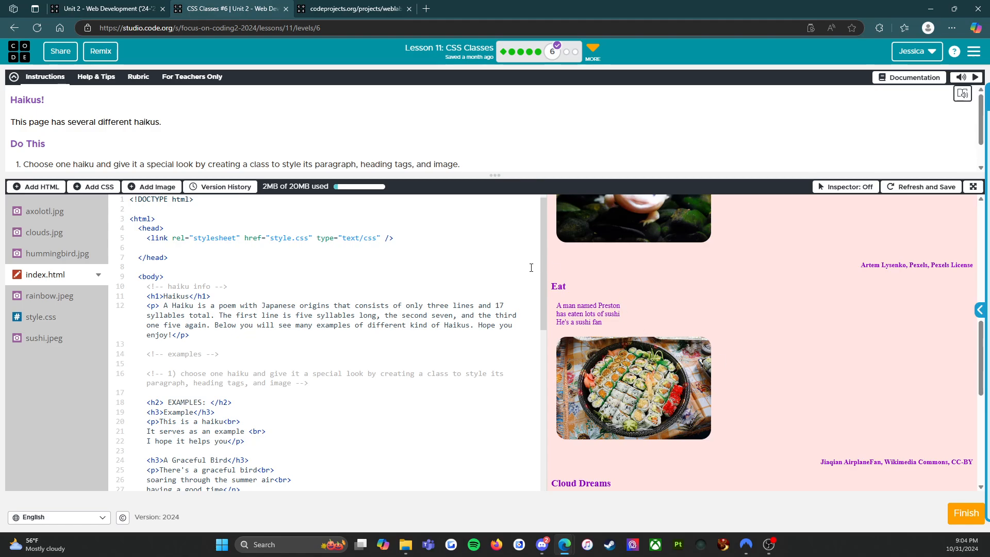
{"action": "mouse_move", "coordinate": [568, 306]}
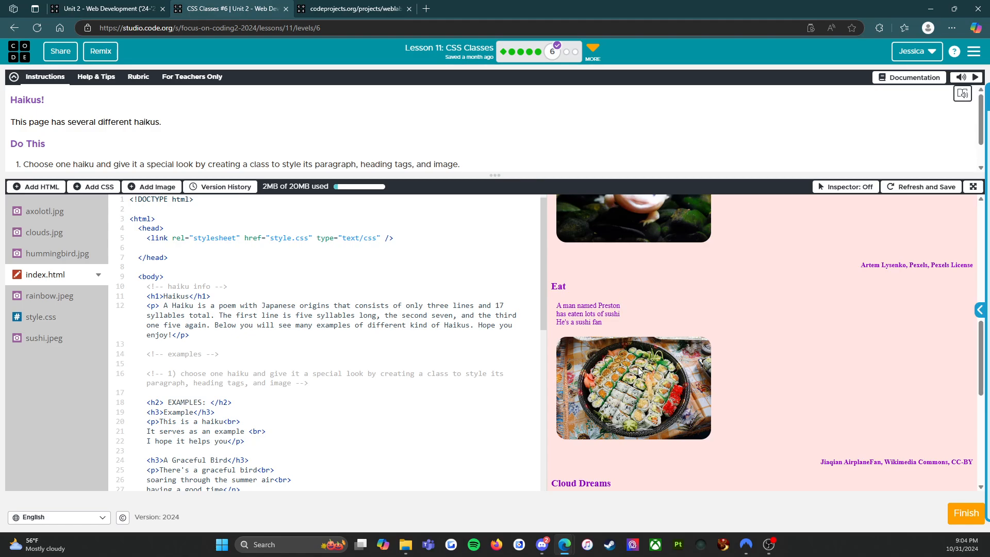
{"action": "scroll", "scroll_direction": "down", "scroll_amount": 3}
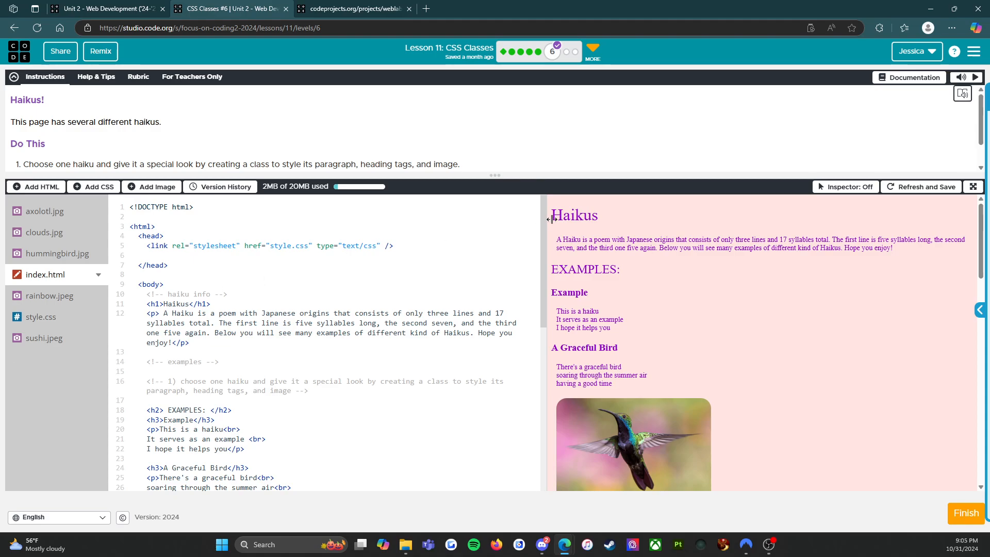
{"action": "mouse_move", "coordinate": [551, 220]}
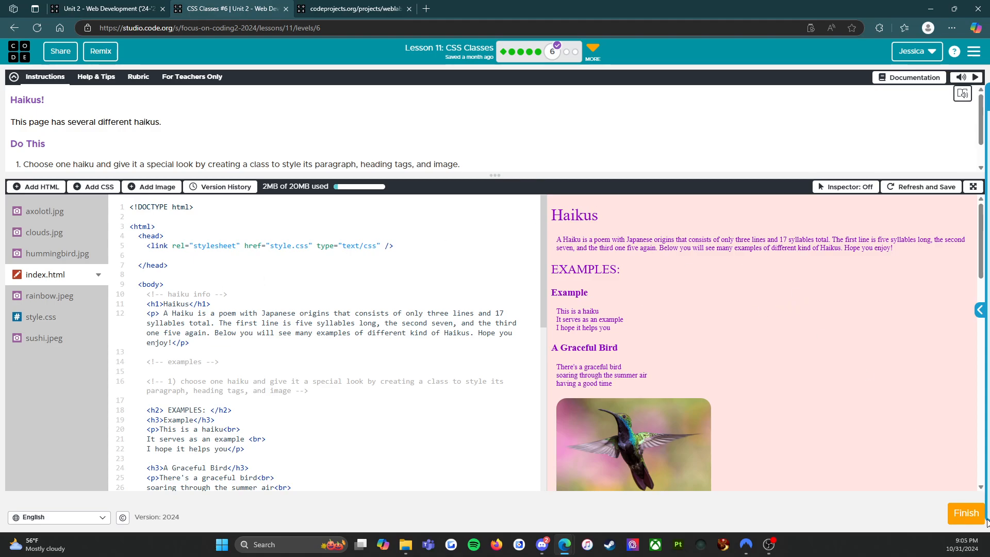